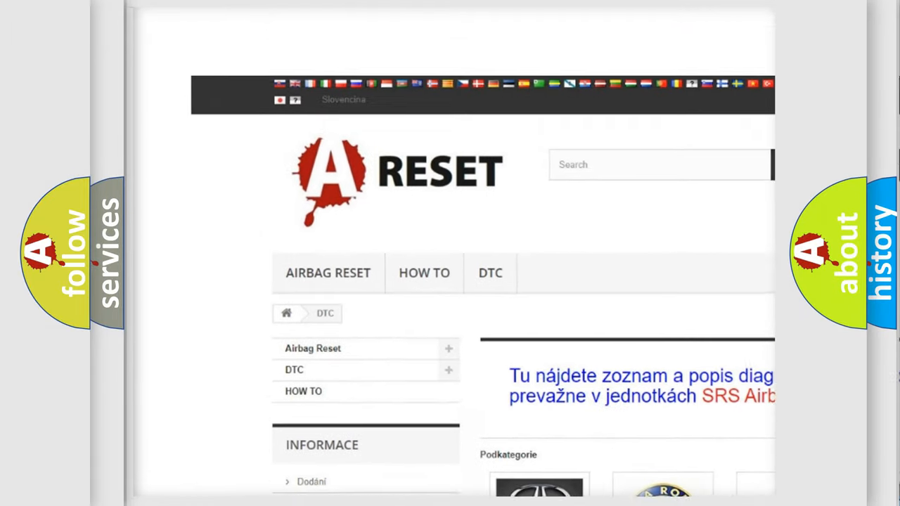
Scroll to the ALFA ROMEO DTC category and open its trouble code list
{"action": "scroll", "scroll_direction": "down", "scroll_amount": 3}
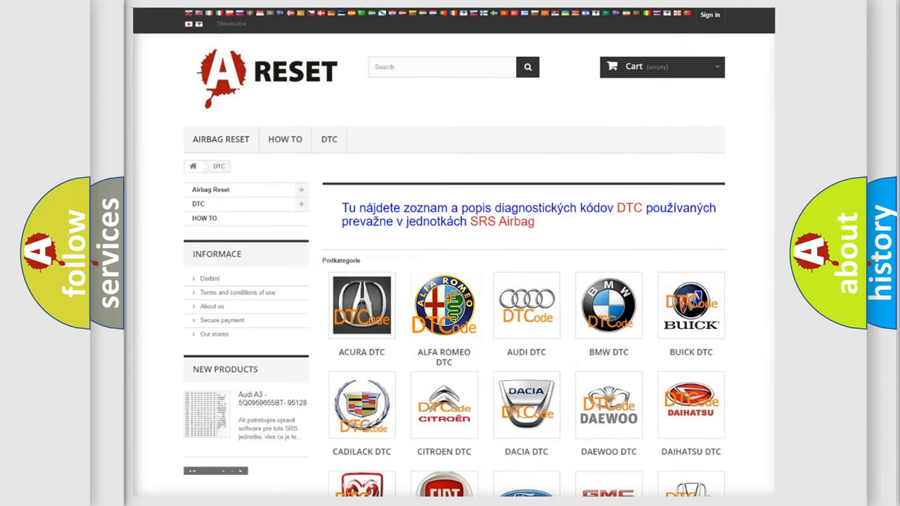
{"action": "left_click", "coordinate": [444, 306]}
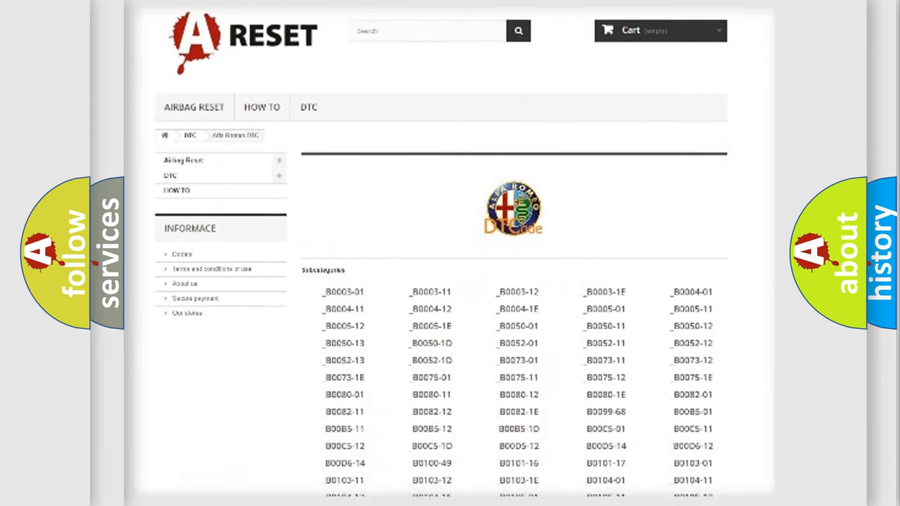
{"action": "scroll", "scroll_direction": "down", "scroll_amount": 3}
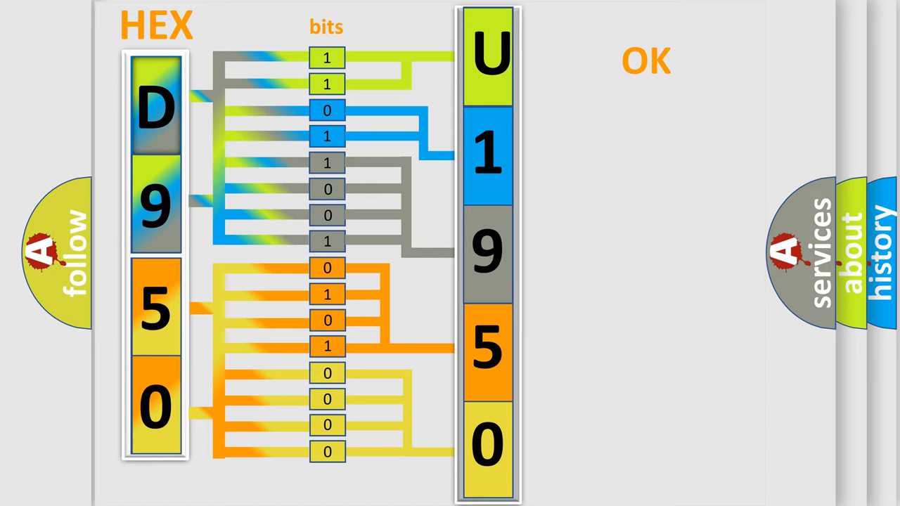
Advance to the summary card showing the Alfa Romeo logo and code U1950:83
{"action": "left_click", "coordinate": [645, 60]}
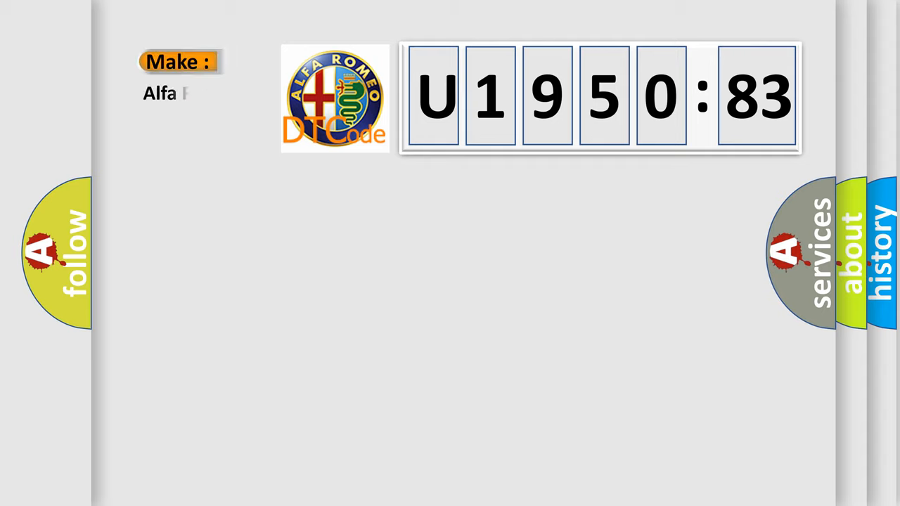